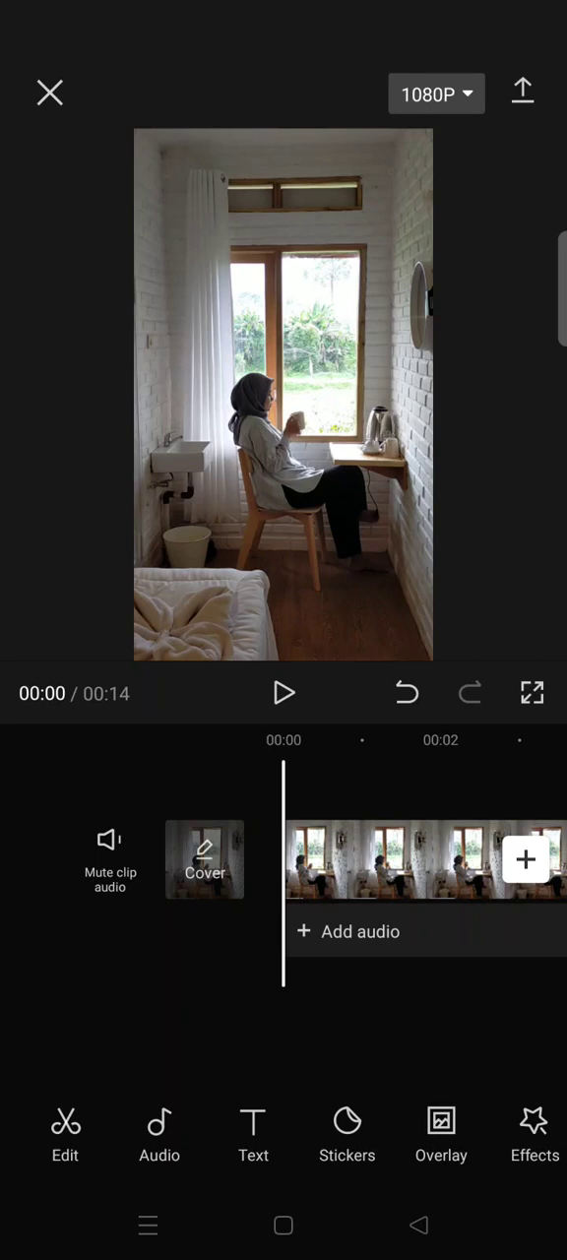
Scroll the bottom toolbar to reach the Adjust option for the clip
scroll(left, 3)
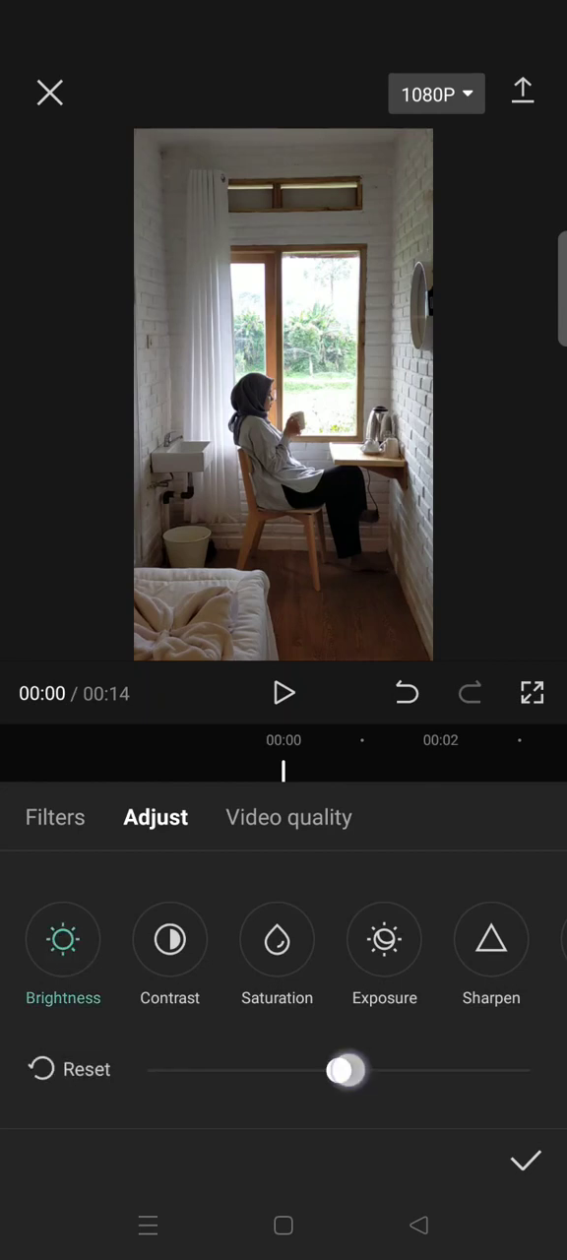
Darken the clip with brightness -39 and contrast 5
drag(346, 1071, 264, 1072)
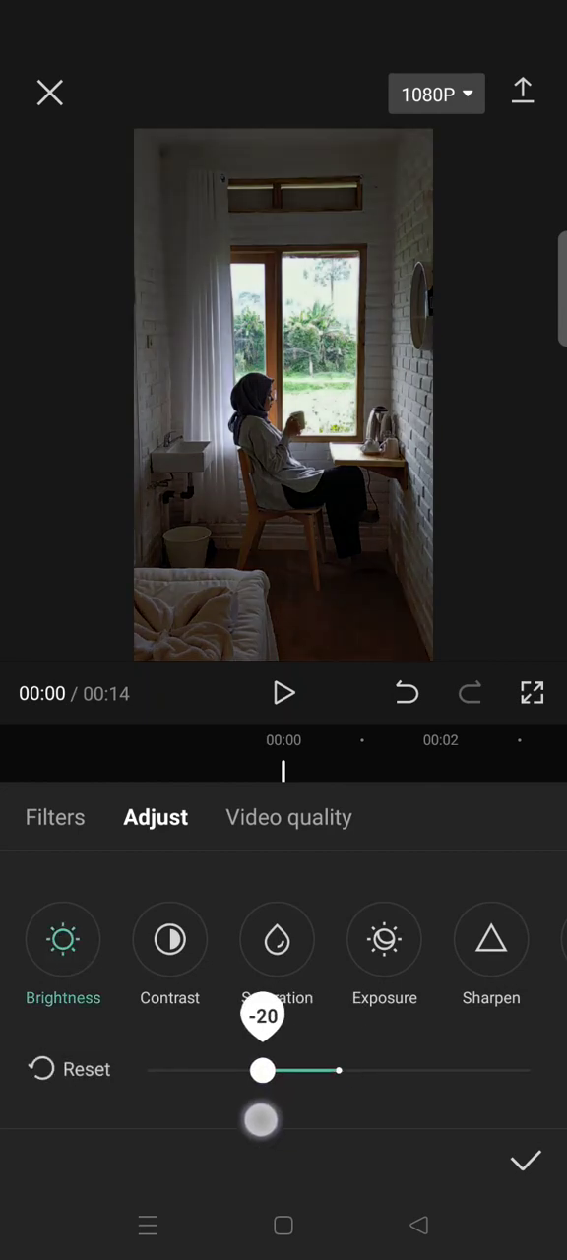
drag(263, 1071, 189, 1071)
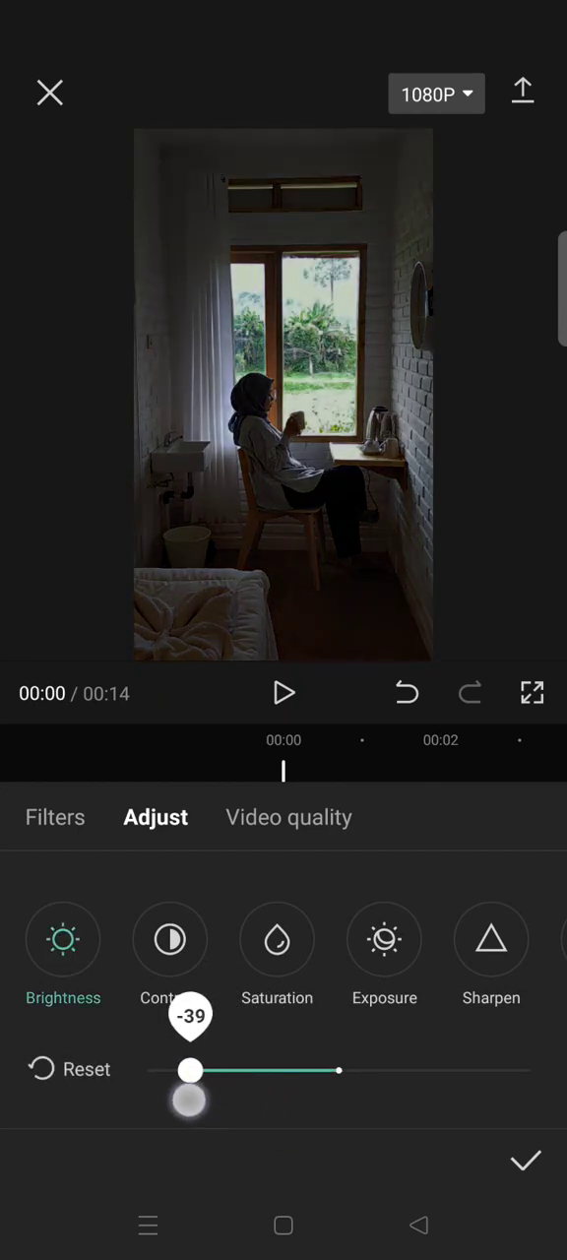
drag(189, 1072, 182, 1071)
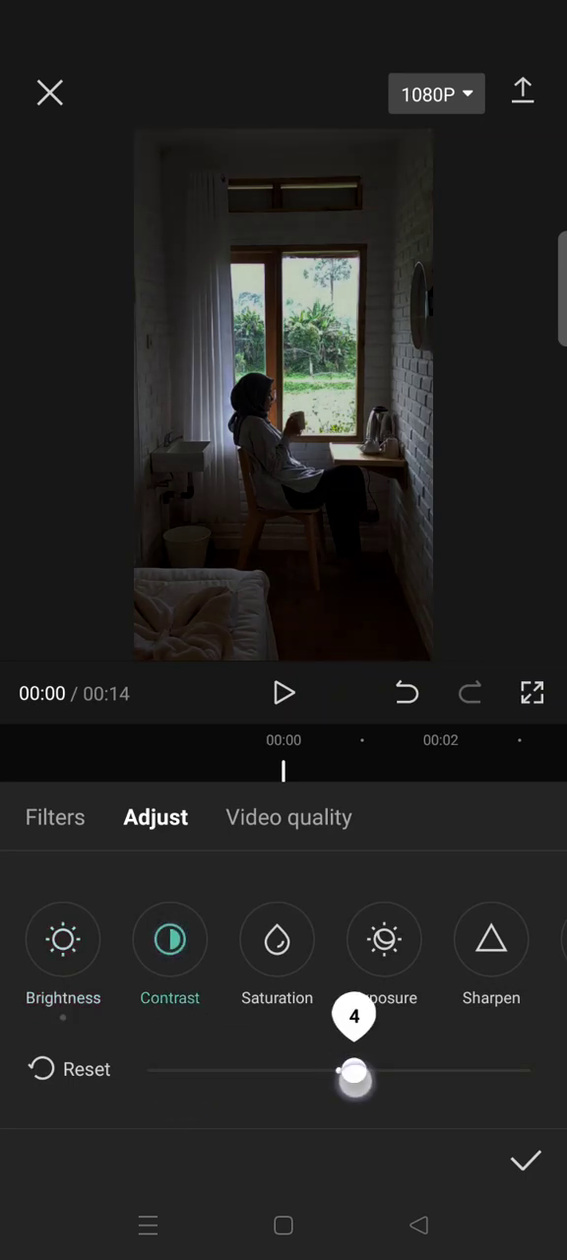
drag(352, 1071, 357, 1072)
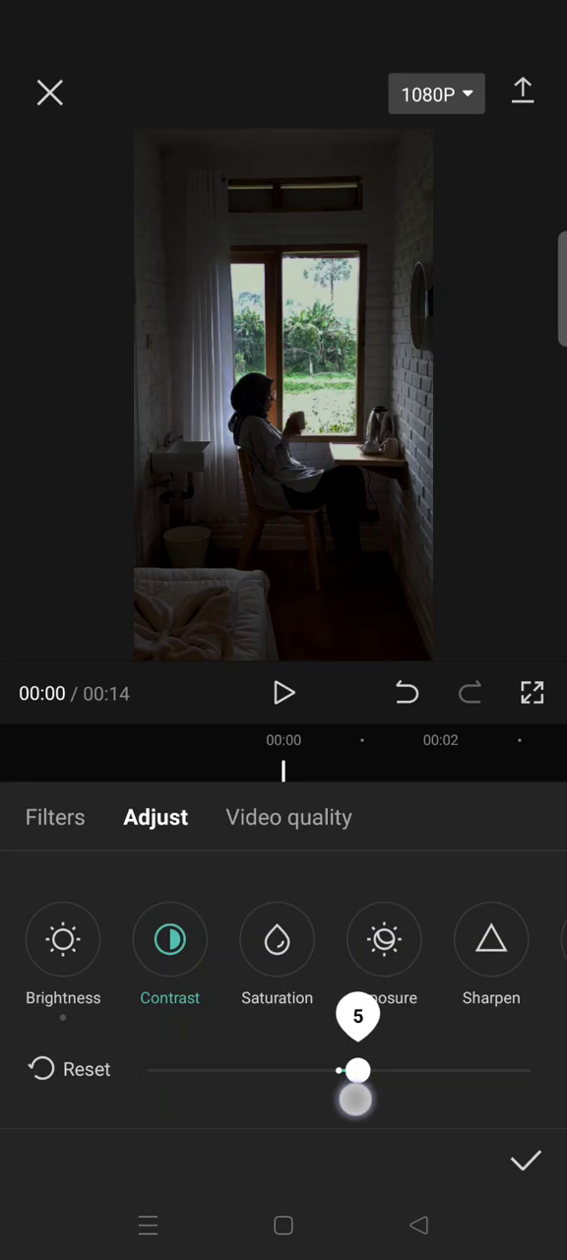
drag(359, 1071, 357, 1071)
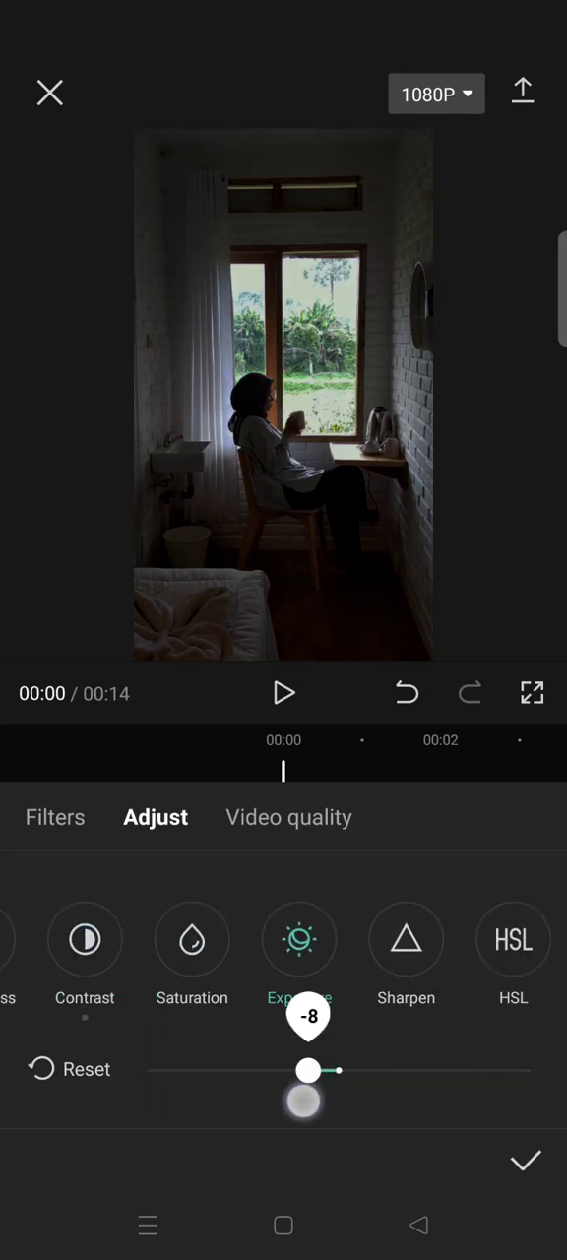
Set exposure to -21 and sharpen to 27
drag(311, 1071, 260, 1071)
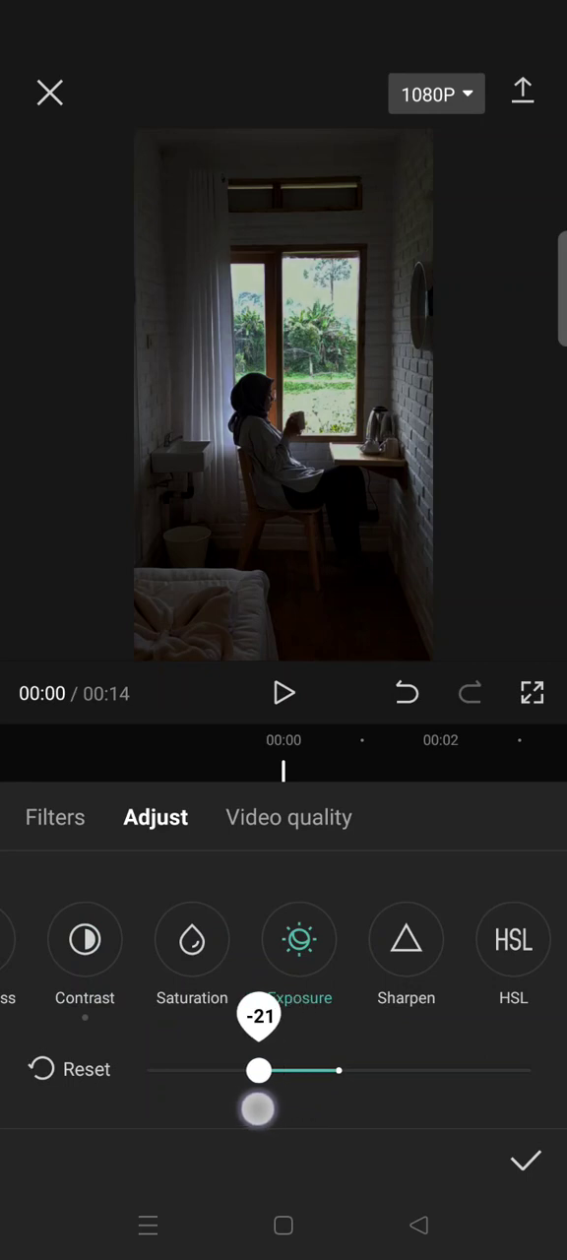
drag(260, 1071, 252, 1071)
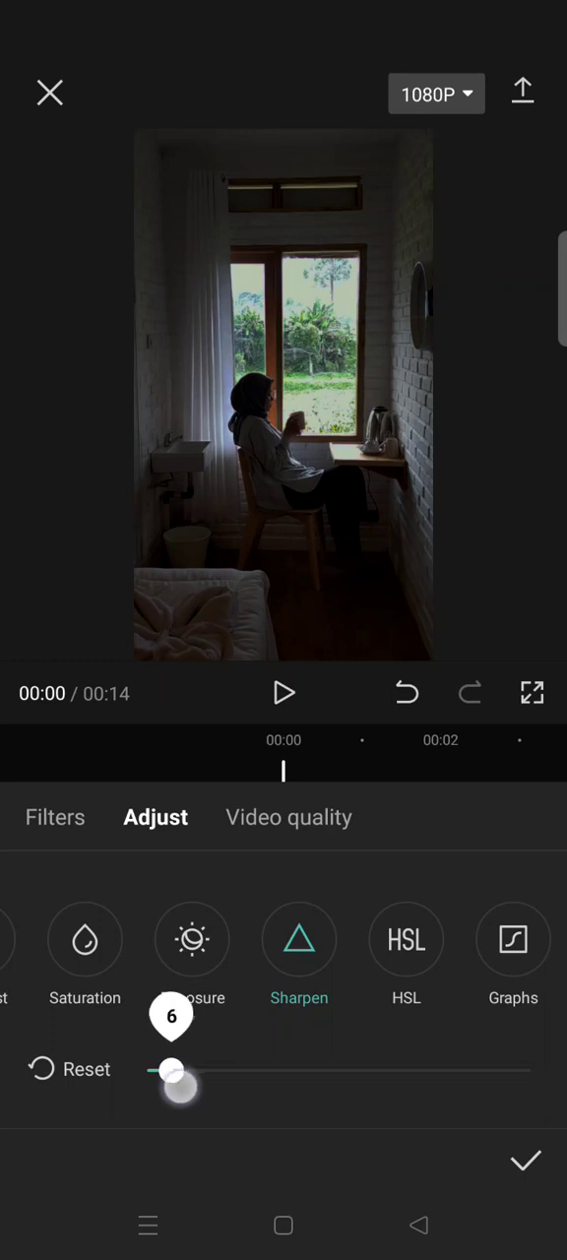
drag(173, 1071, 252, 1071)
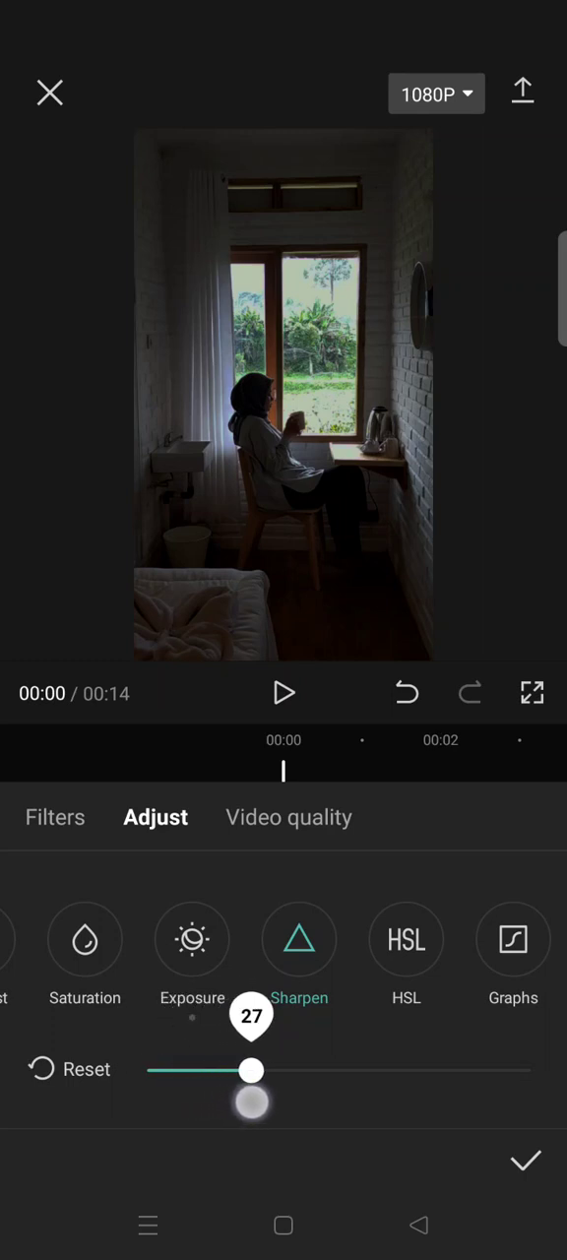
drag(252, 1071, 264, 1072)
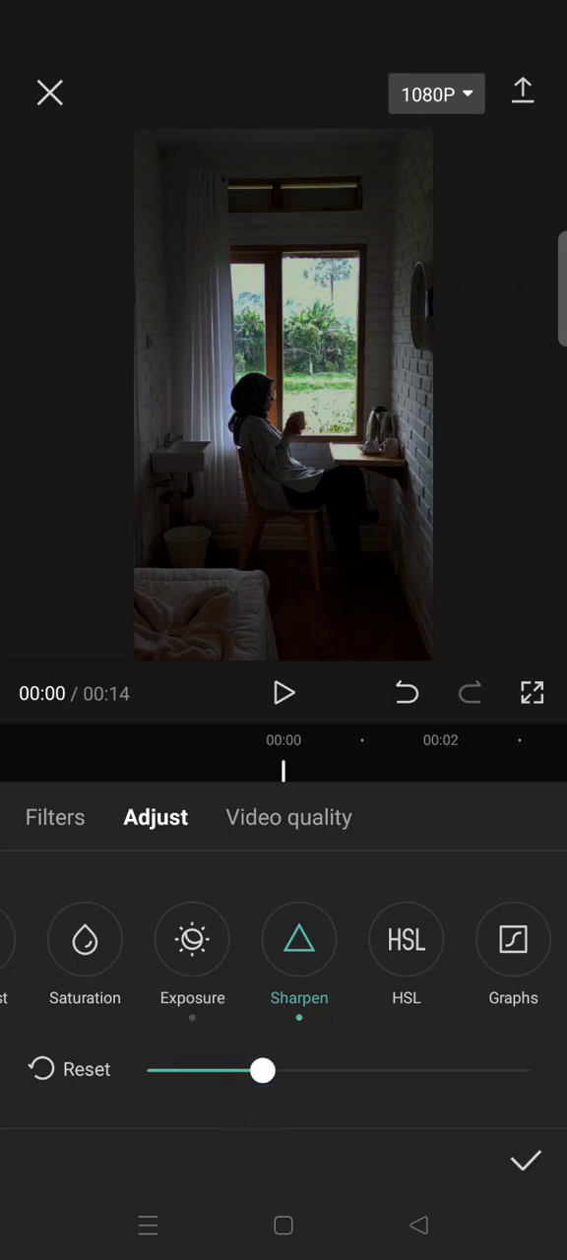
In HSL, mute the reds to about -19 and lower orange saturation to -24
click(406, 939)
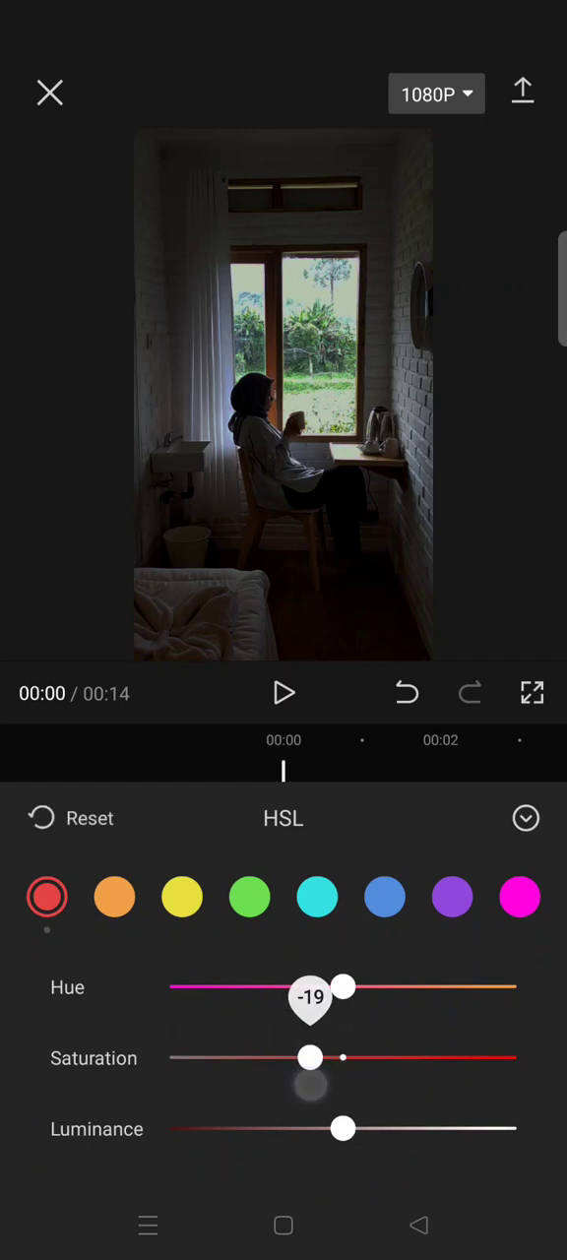
click(114, 898)
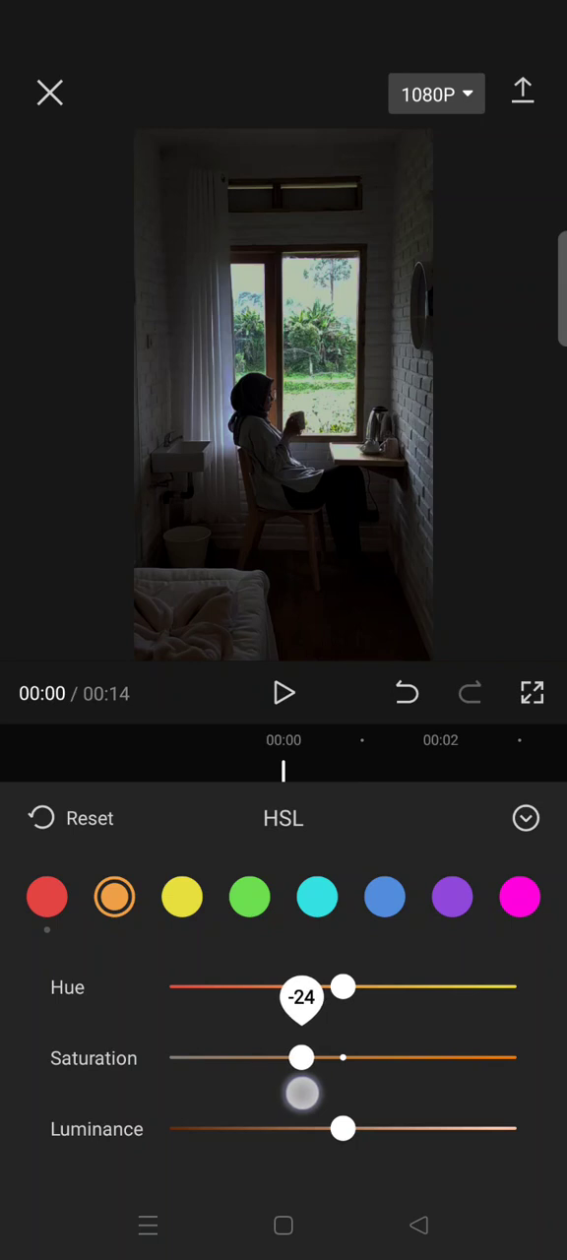
drag(343, 984, 338, 985)
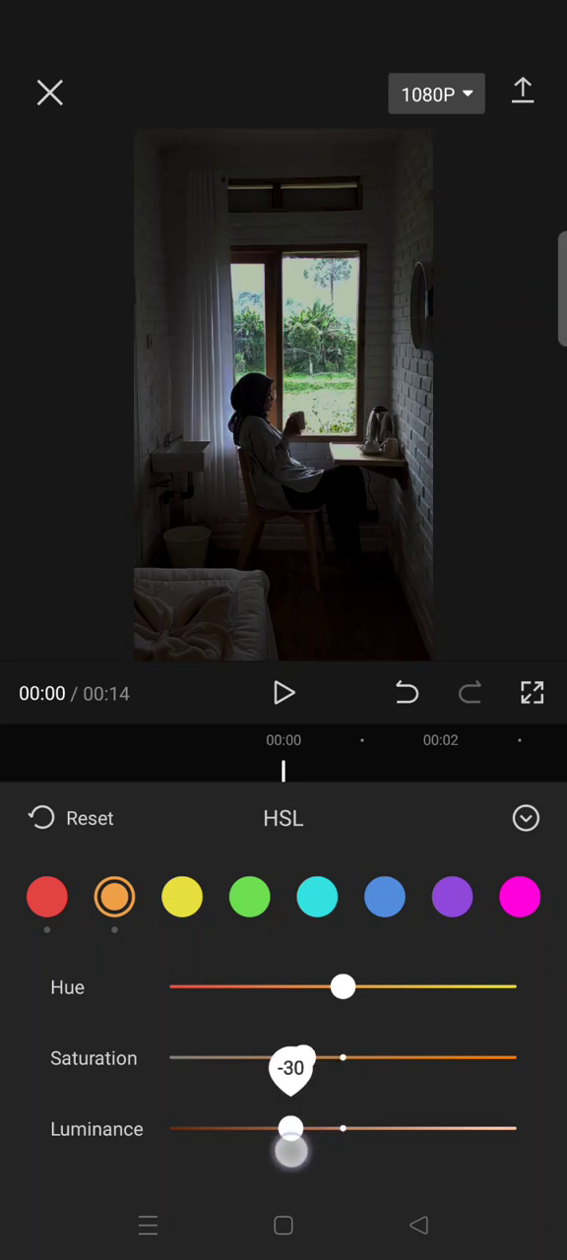
Lower yellow saturation to -39 and move on to the green swatch
click(181, 898)
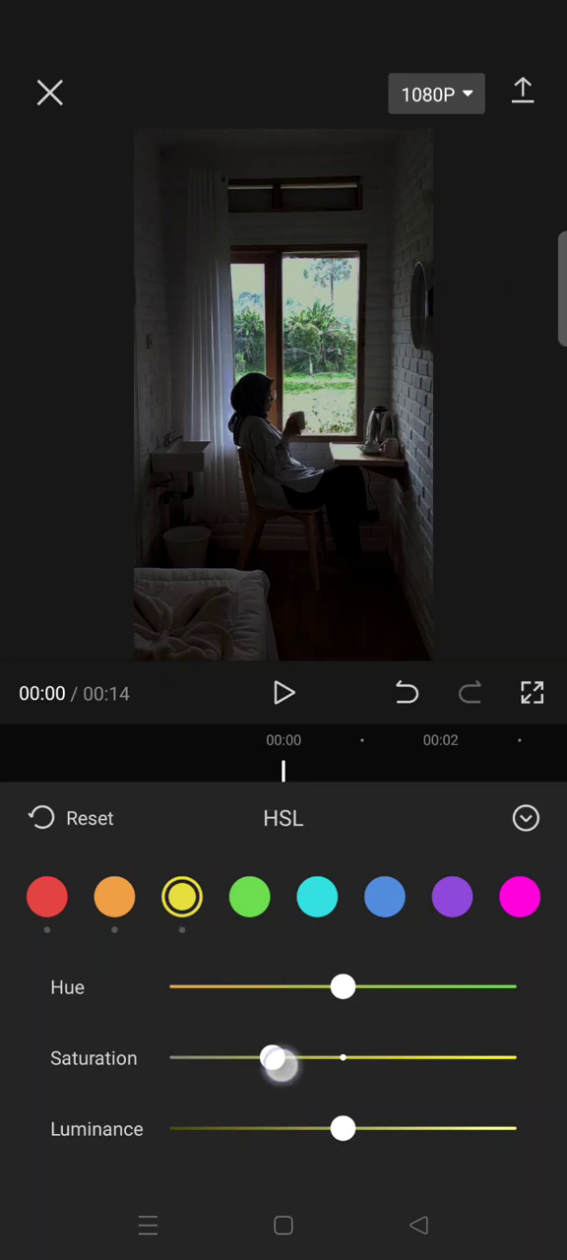
drag(274, 1057, 276, 1057)
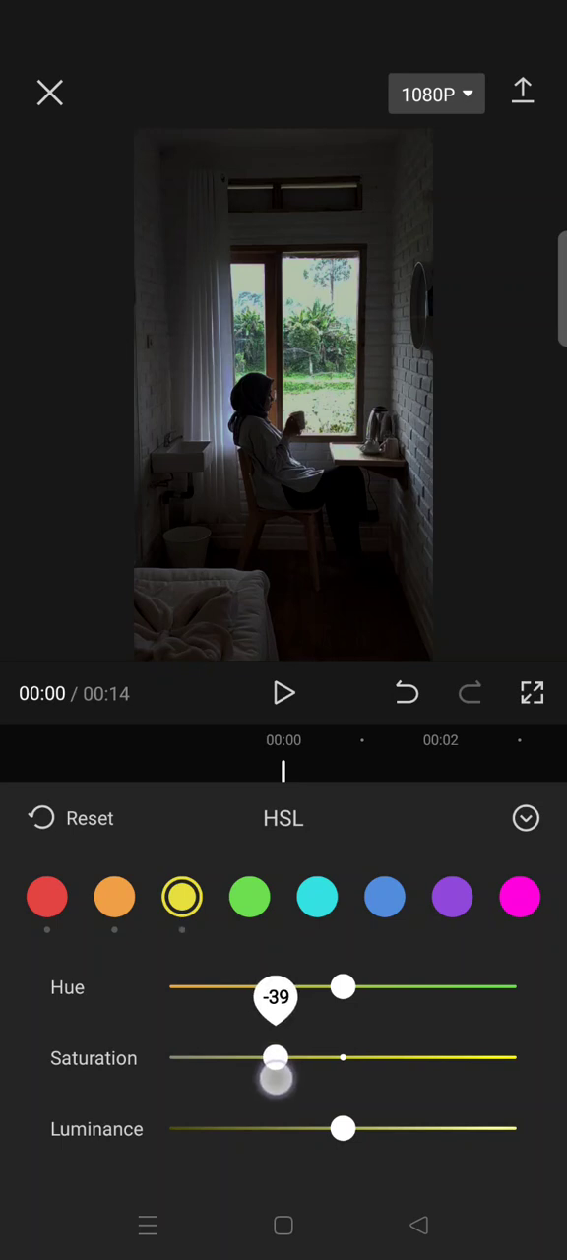
click(248, 898)
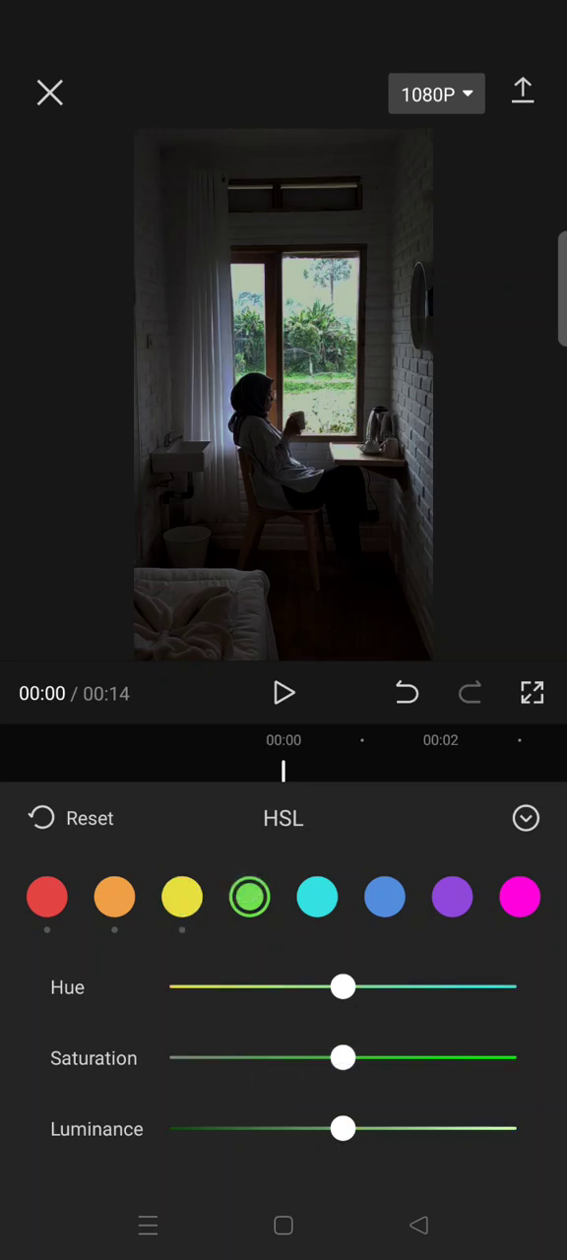
Desaturate green to about -22, cyan to -35 and blue to -34
drag(343, 1057, 305, 1057)
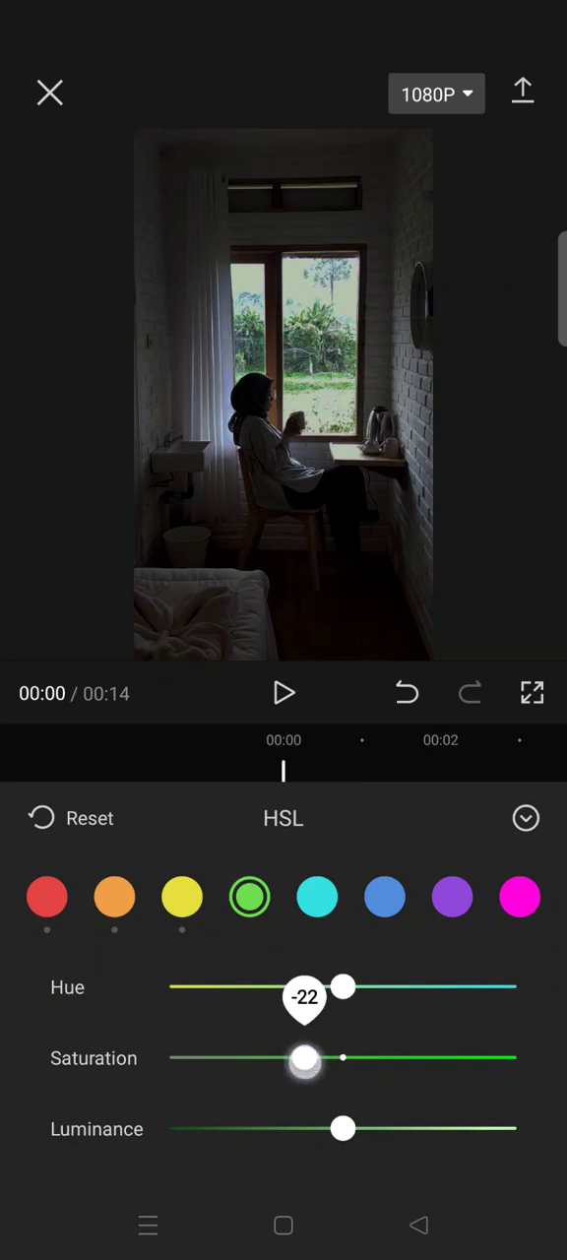
click(317, 898)
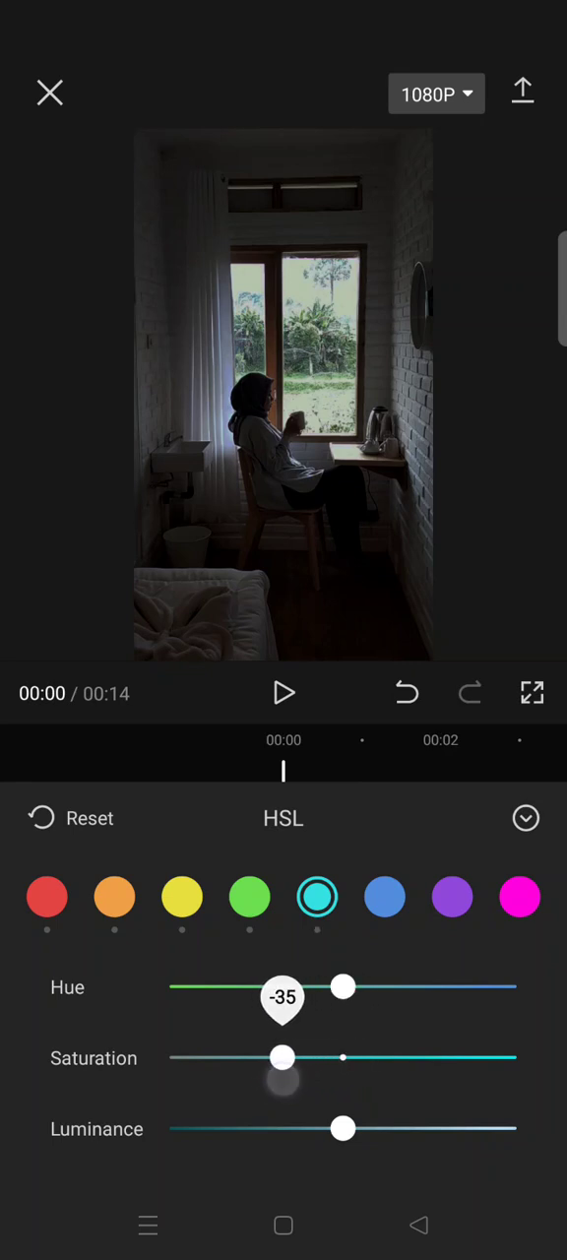
click(384, 898)
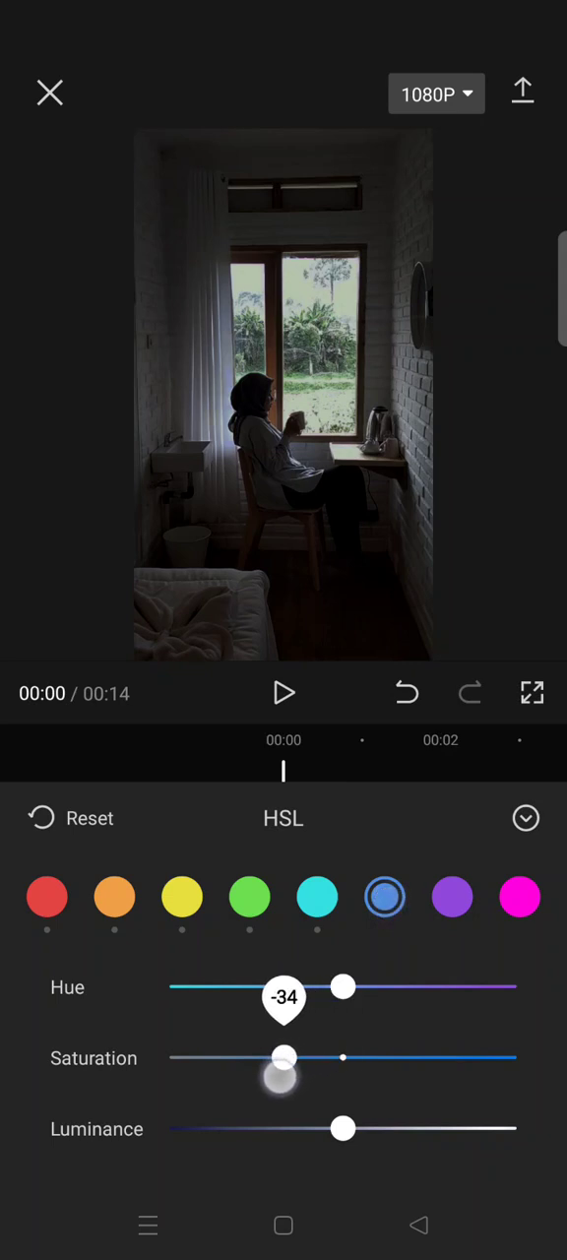
drag(342, 986, 339, 986)
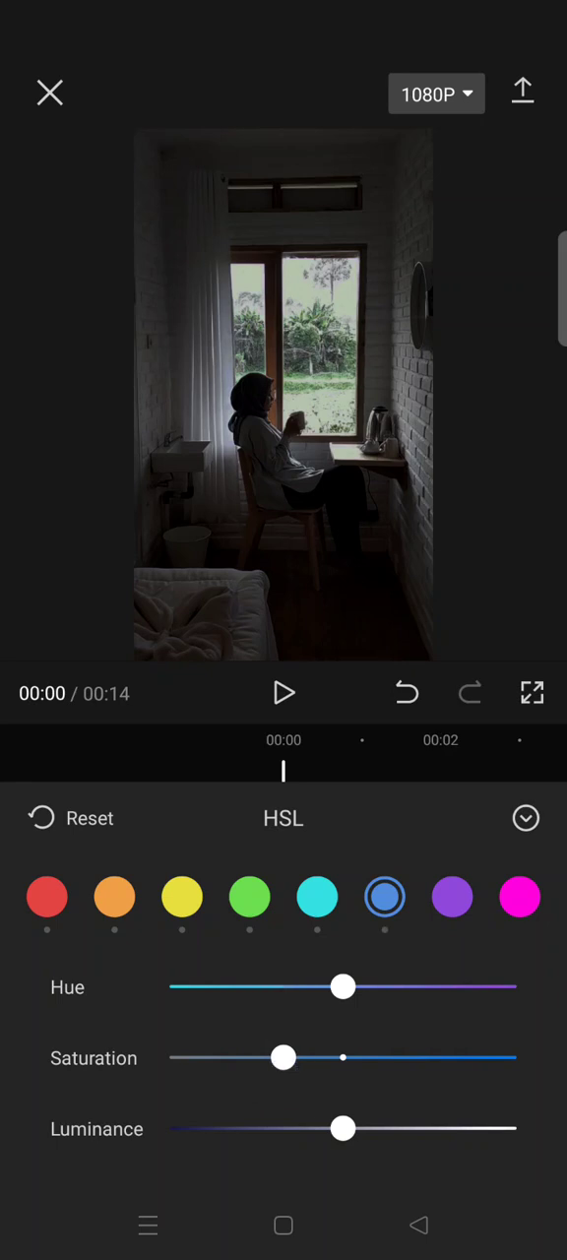
Desaturate the purple and magenta tones and close the HSL panel
click(453, 898)
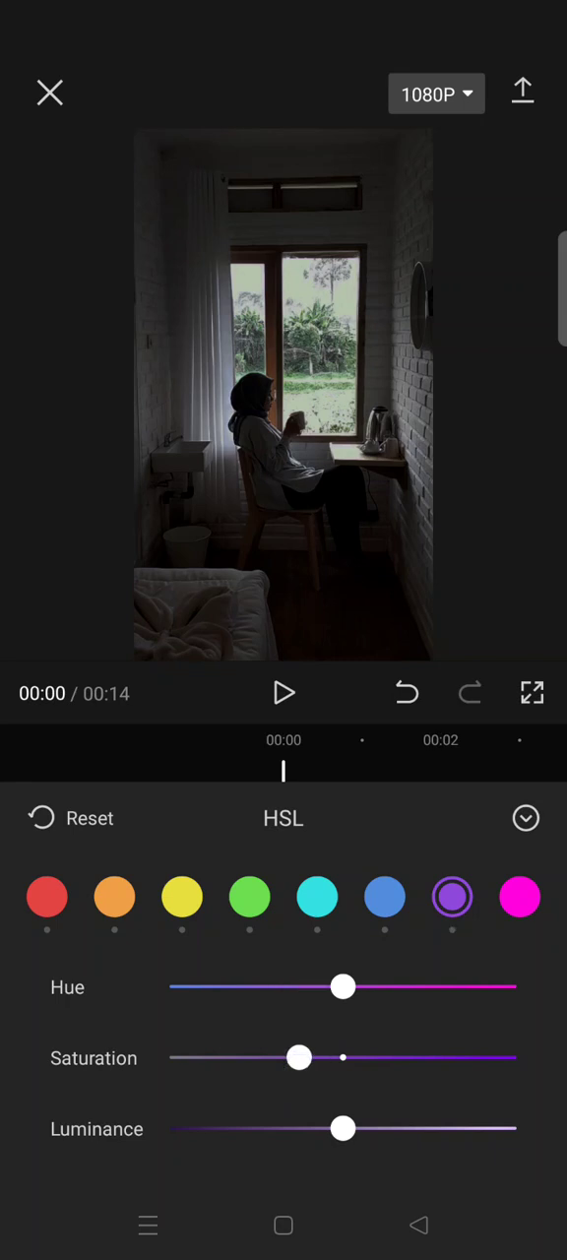
click(520, 898)
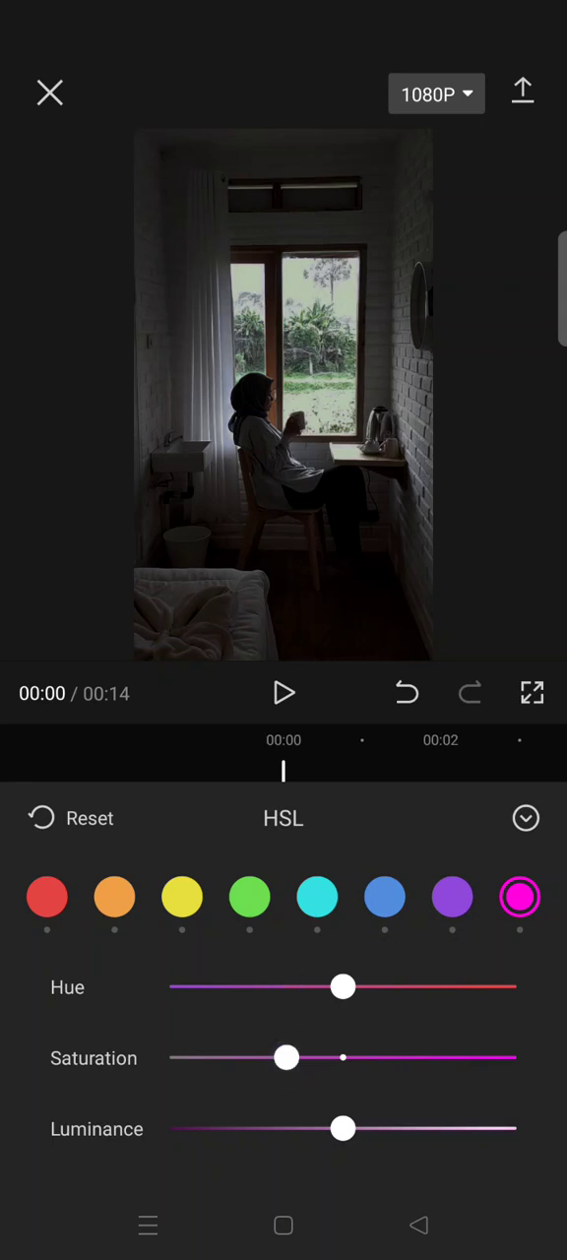
click(524, 819)
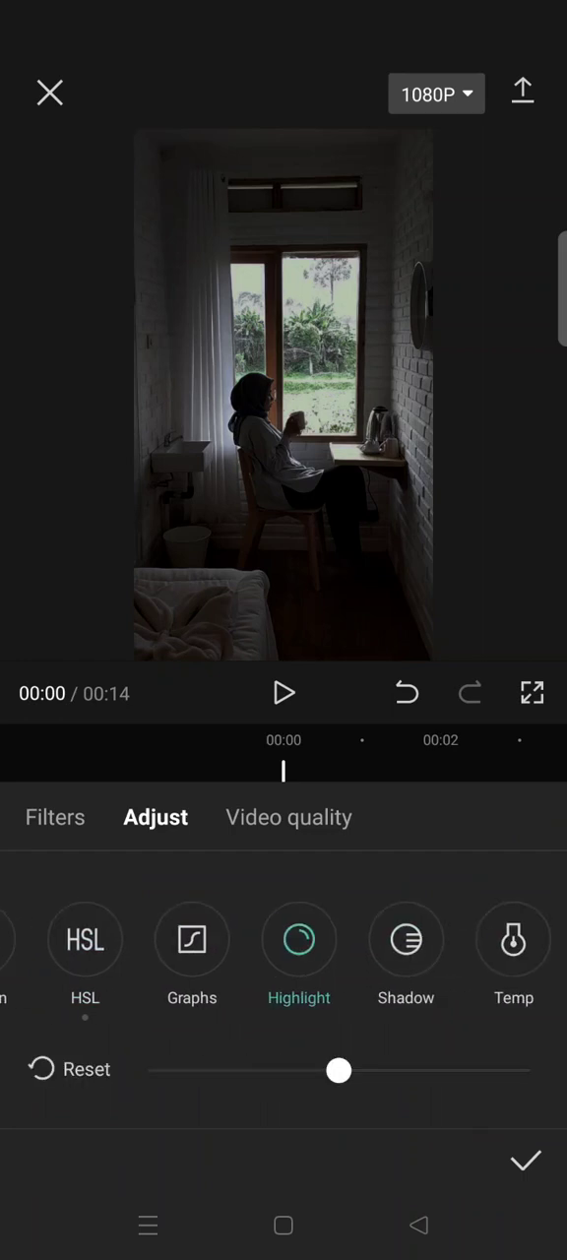
Lower the highlights to -22
drag(339, 1071, 382, 1072)
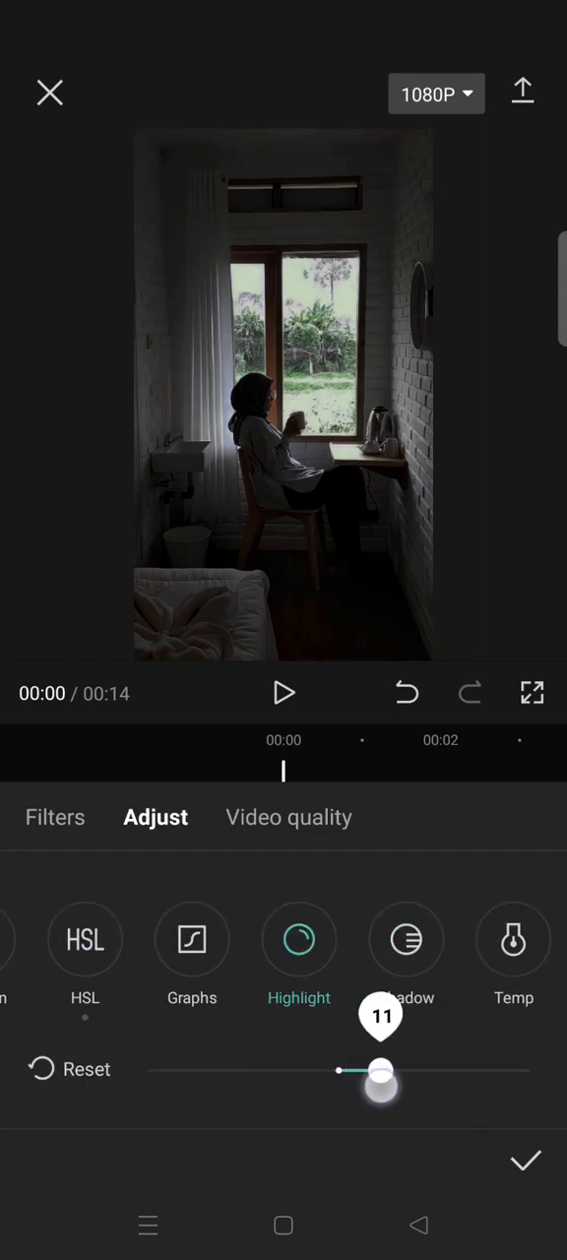
drag(382, 1071, 293, 1072)
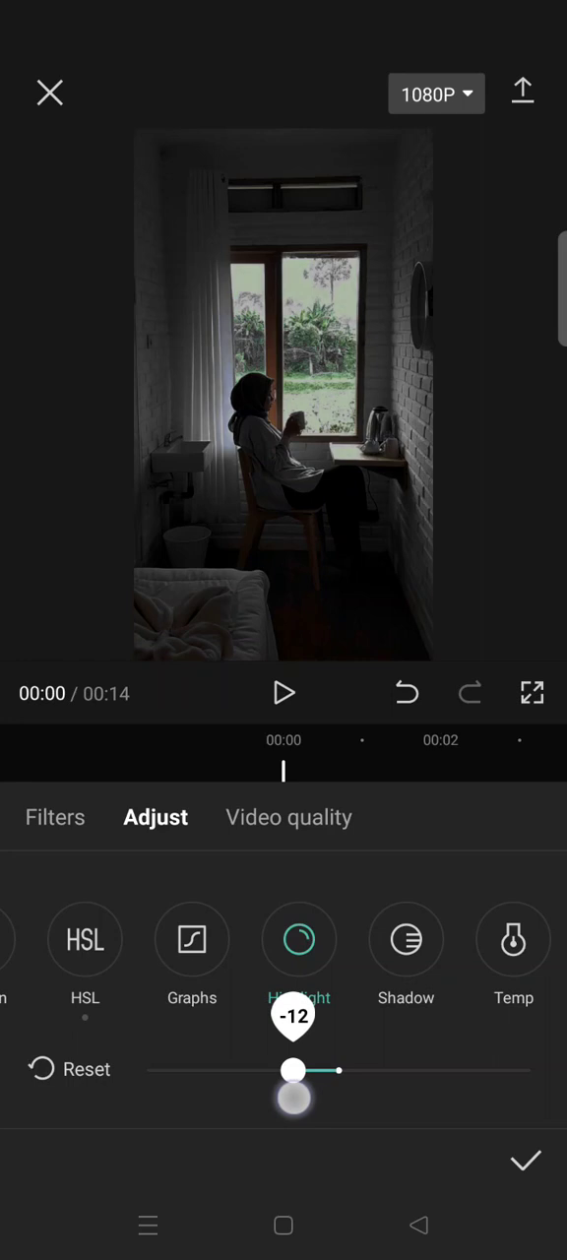
drag(293, 1071, 256, 1071)
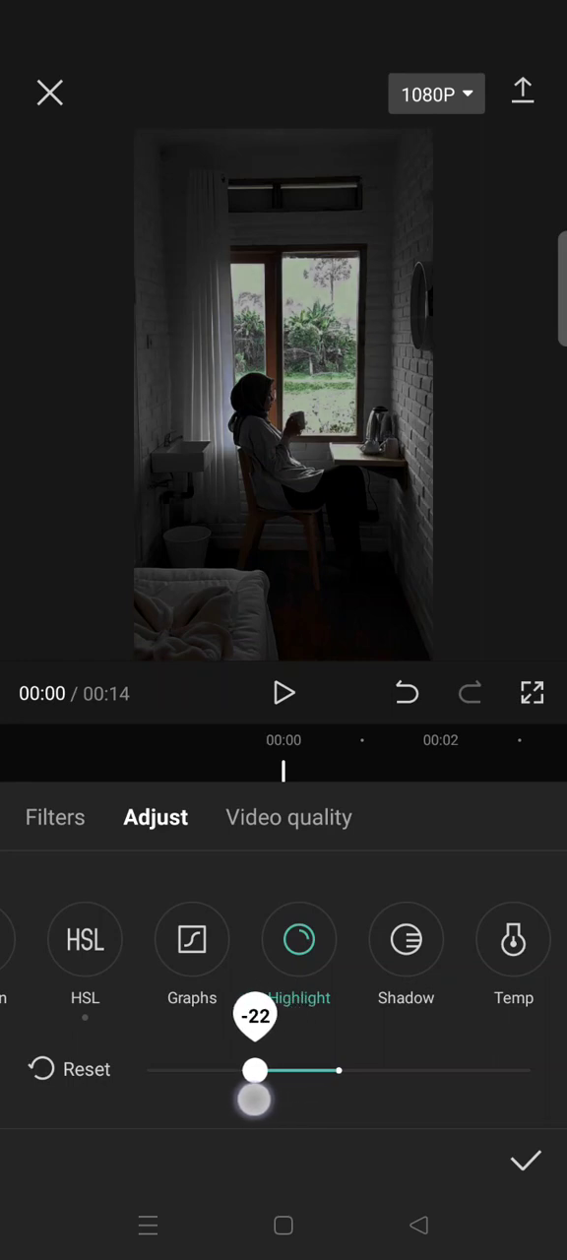
Lift shadows to 6, set temperature to 5 and apply the adjustment layer
drag(256, 1071, 244, 1072)
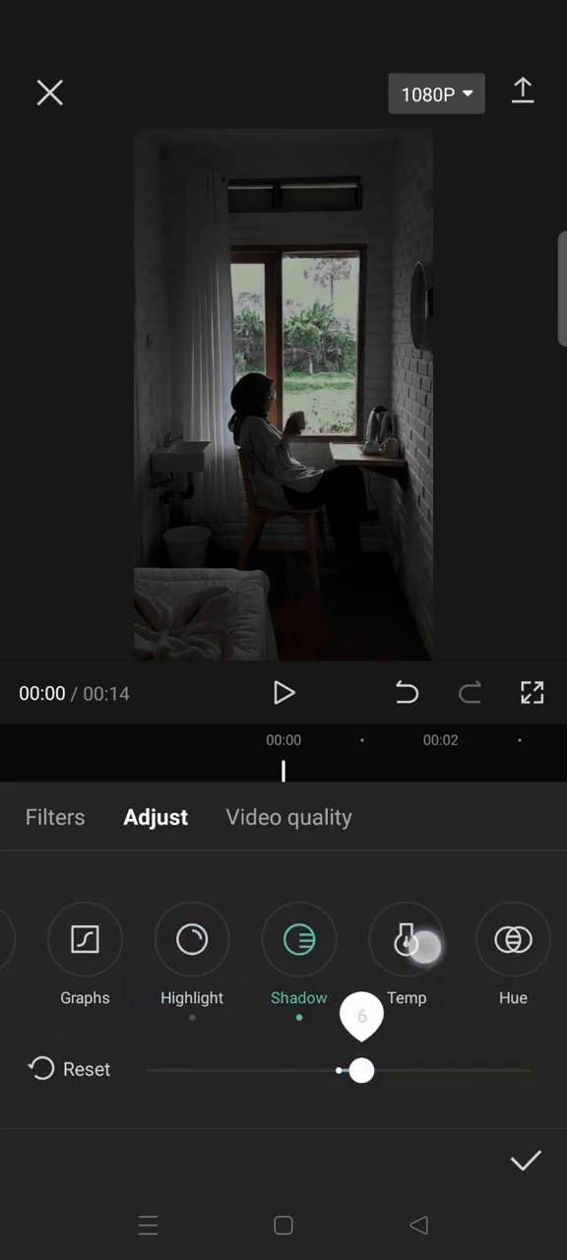
scroll(left, 3)
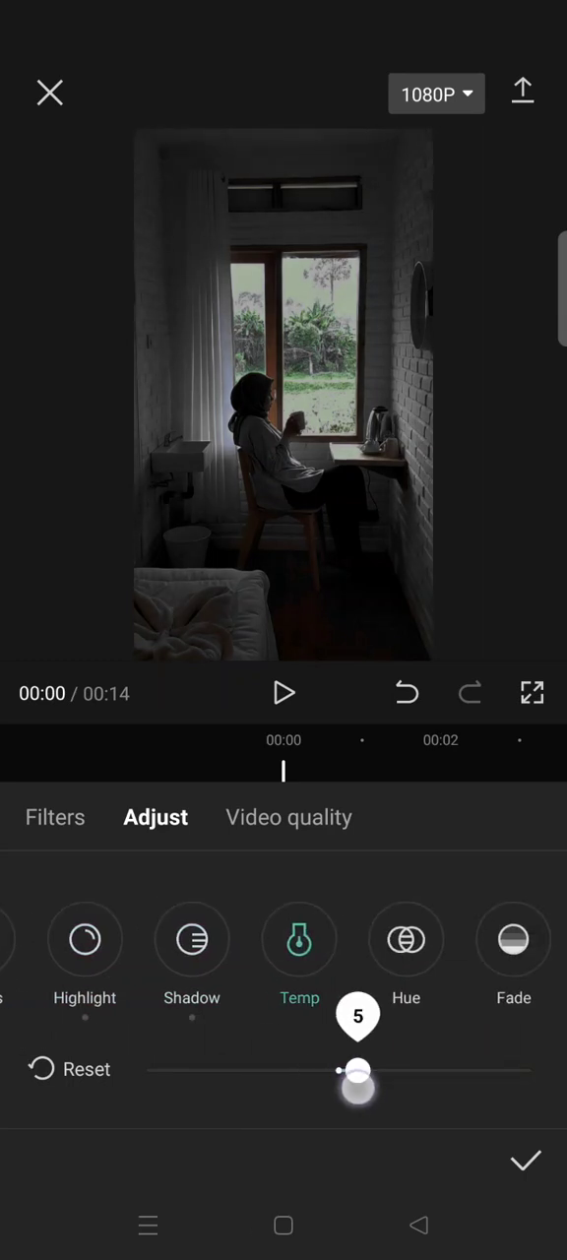
click(525, 1162)
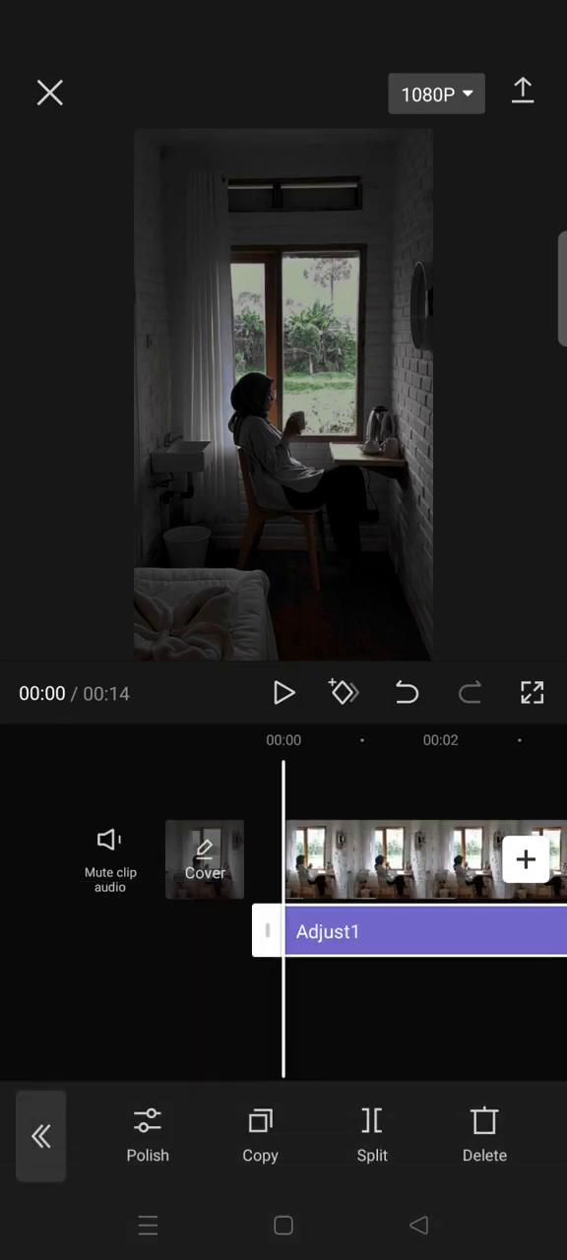
scroll(down, 3)
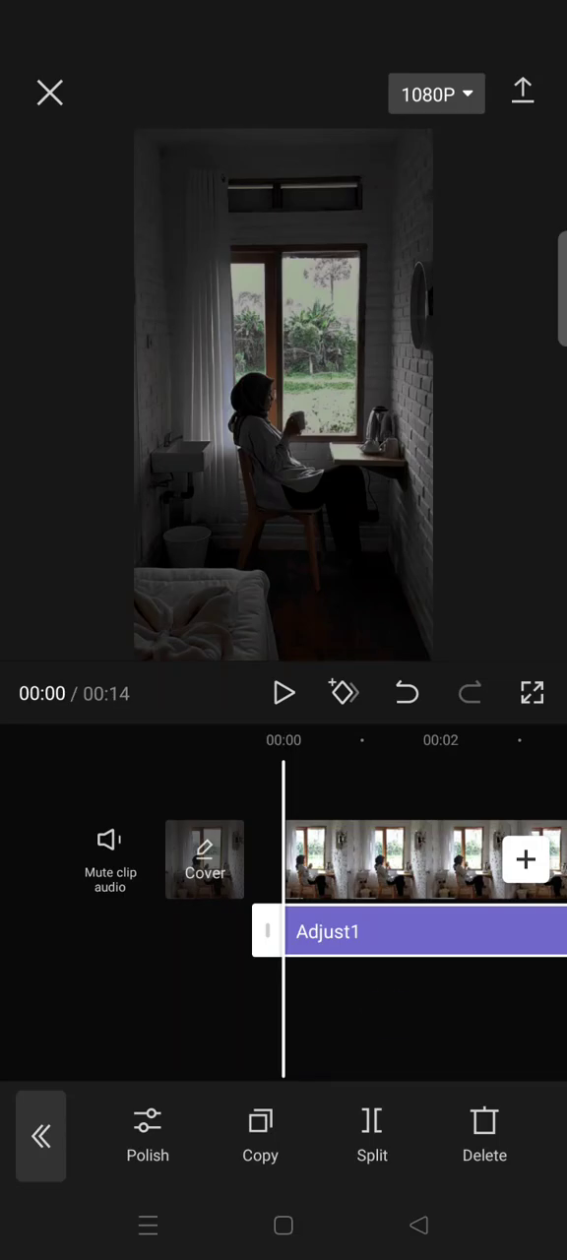
click(284, 694)
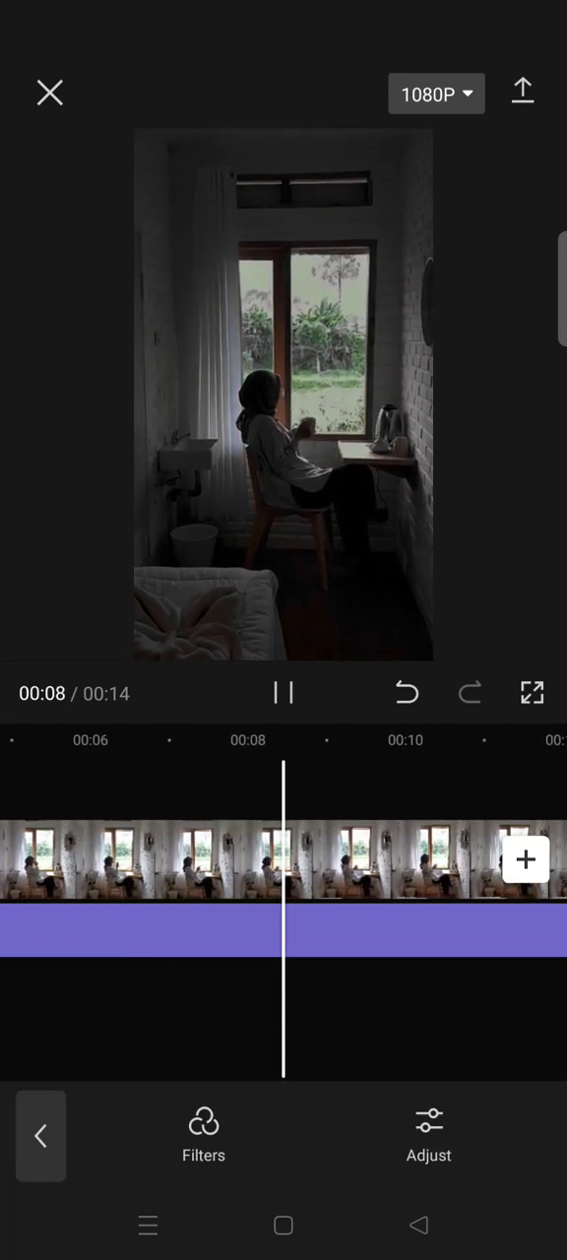
click(283, 693)
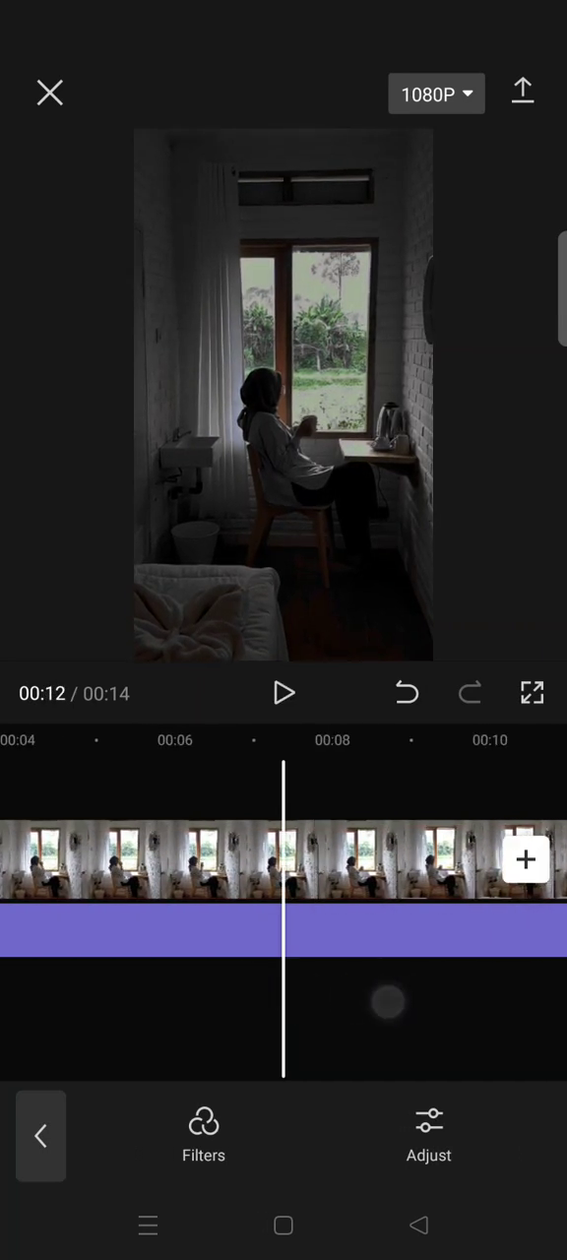
click(284, 693)
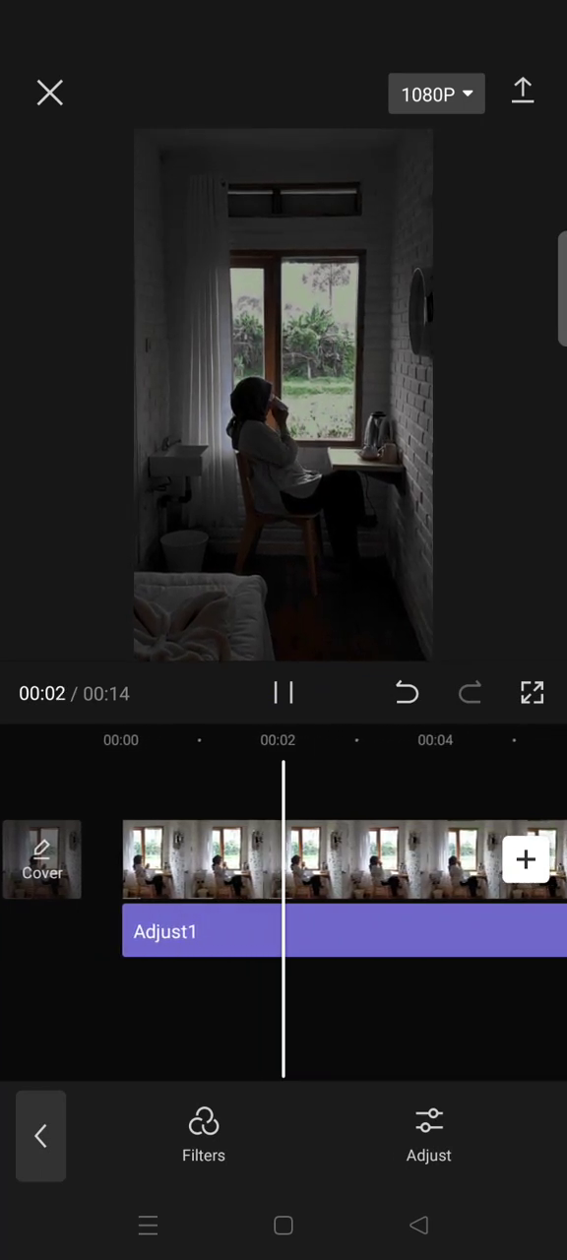